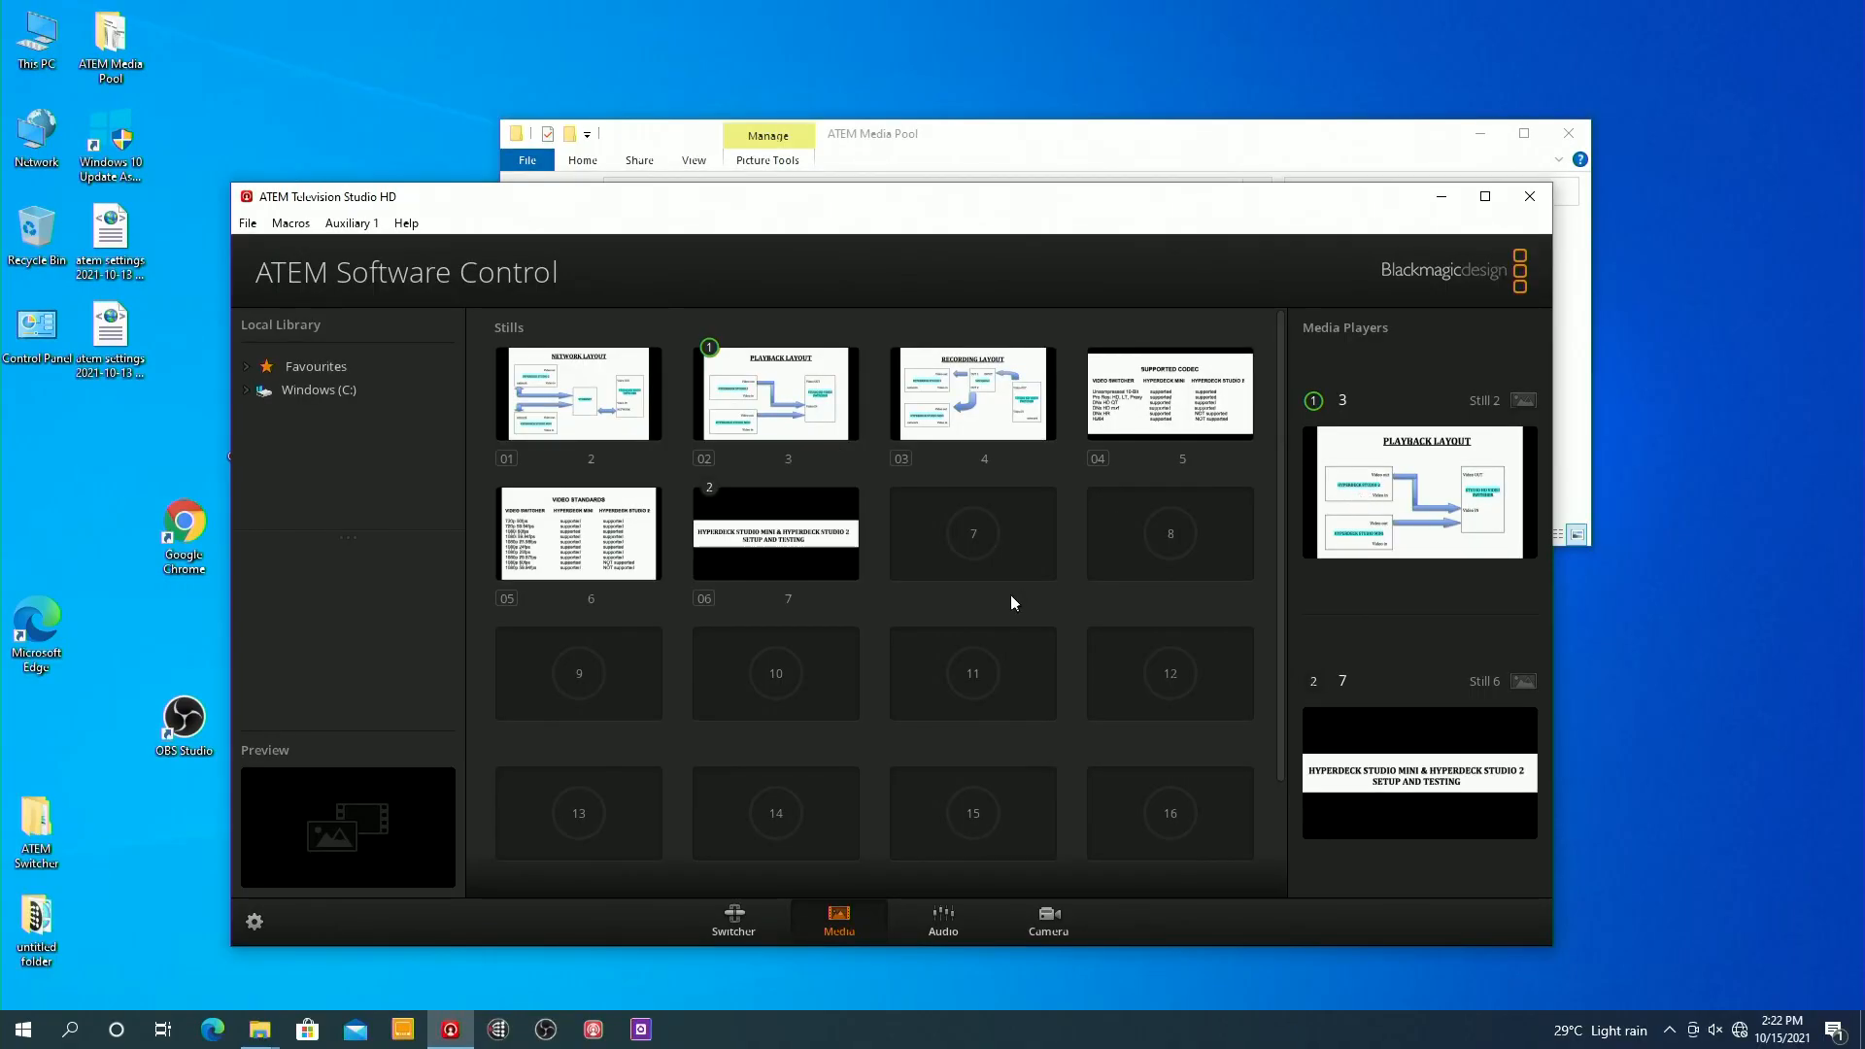
mouse_move(734, 922)
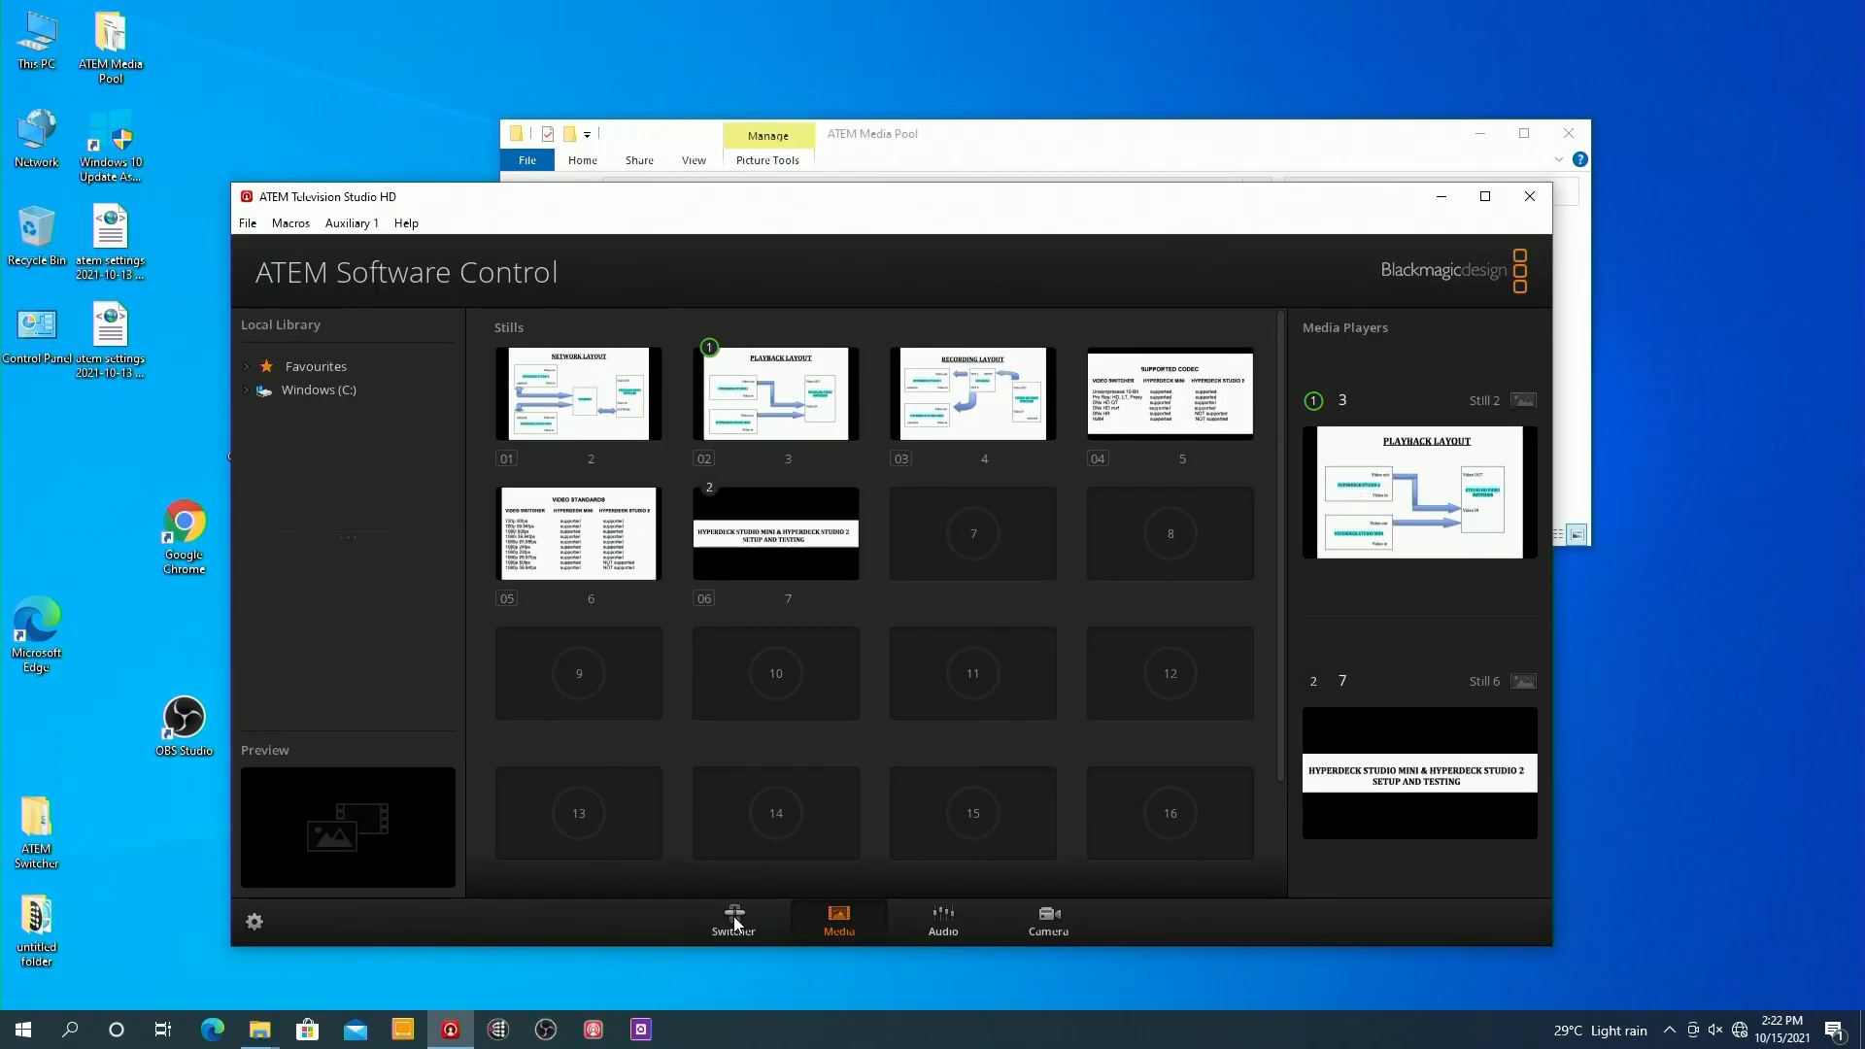
Switch to the Switcher page and bring up the switcher settings
click(732, 920)
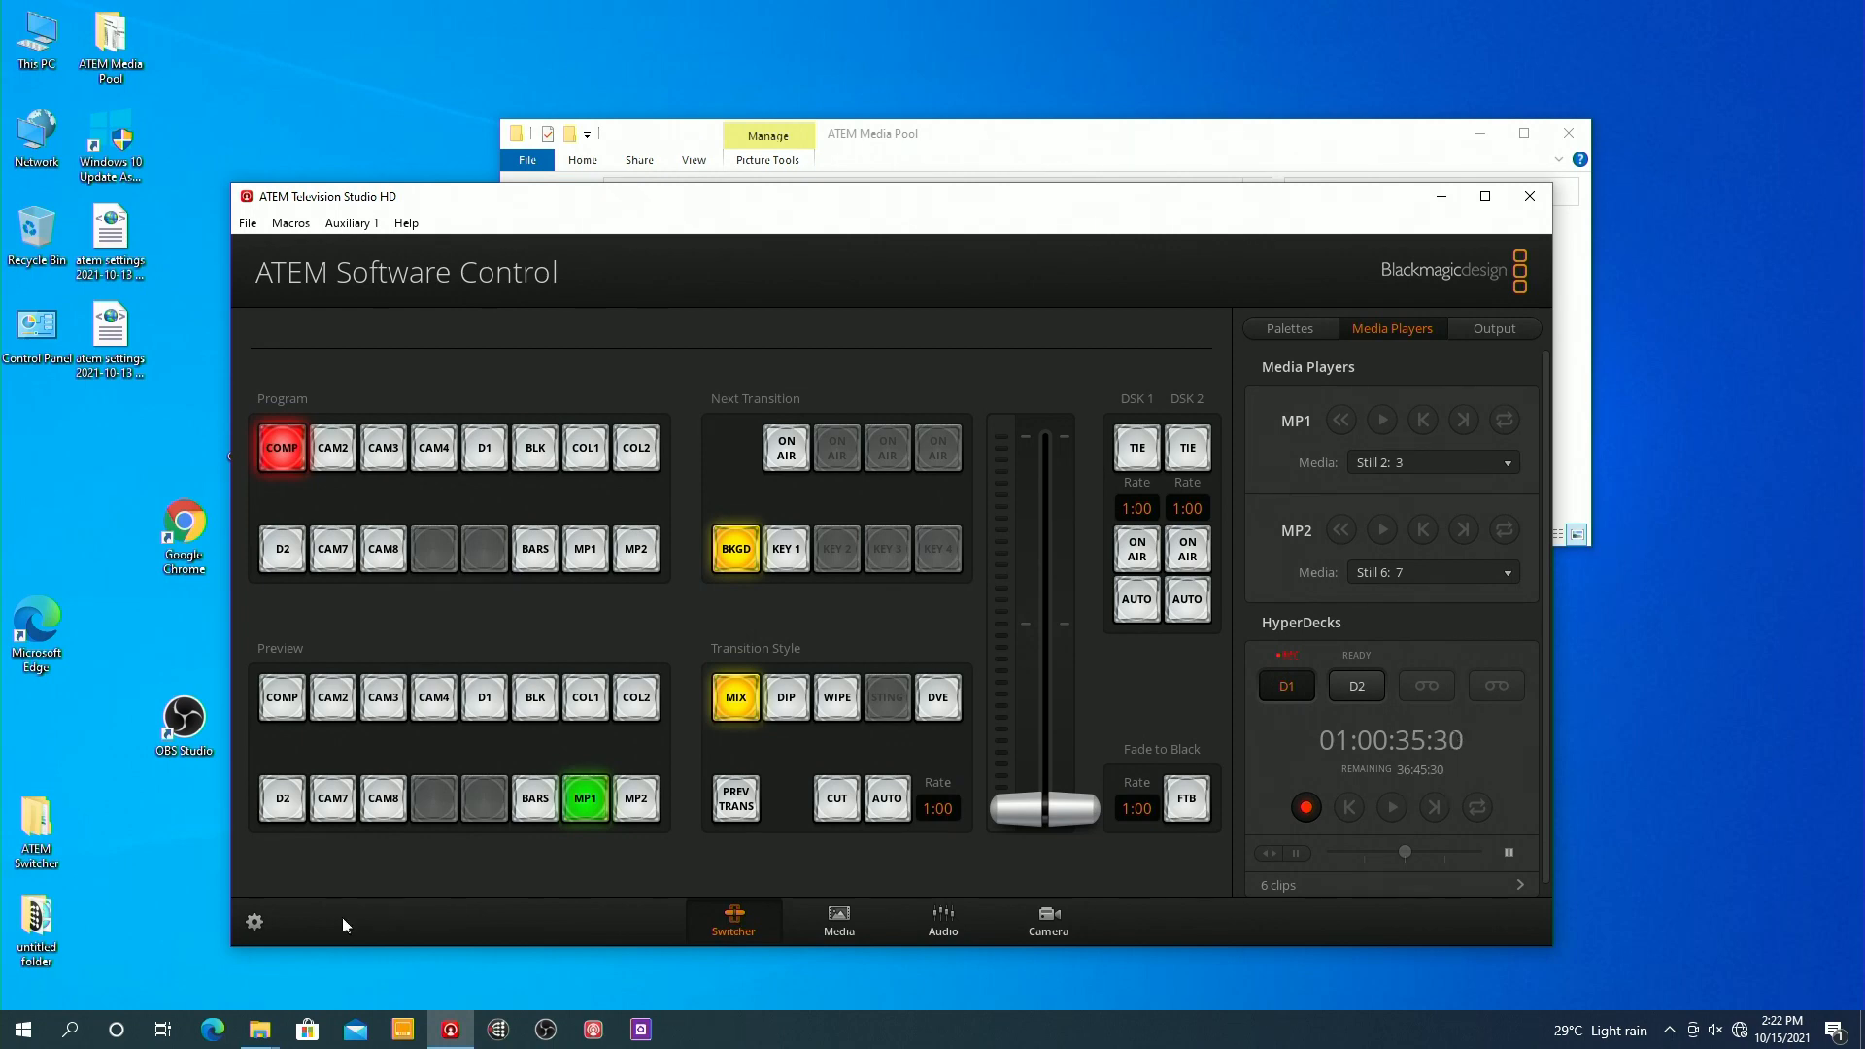
click(255, 922)
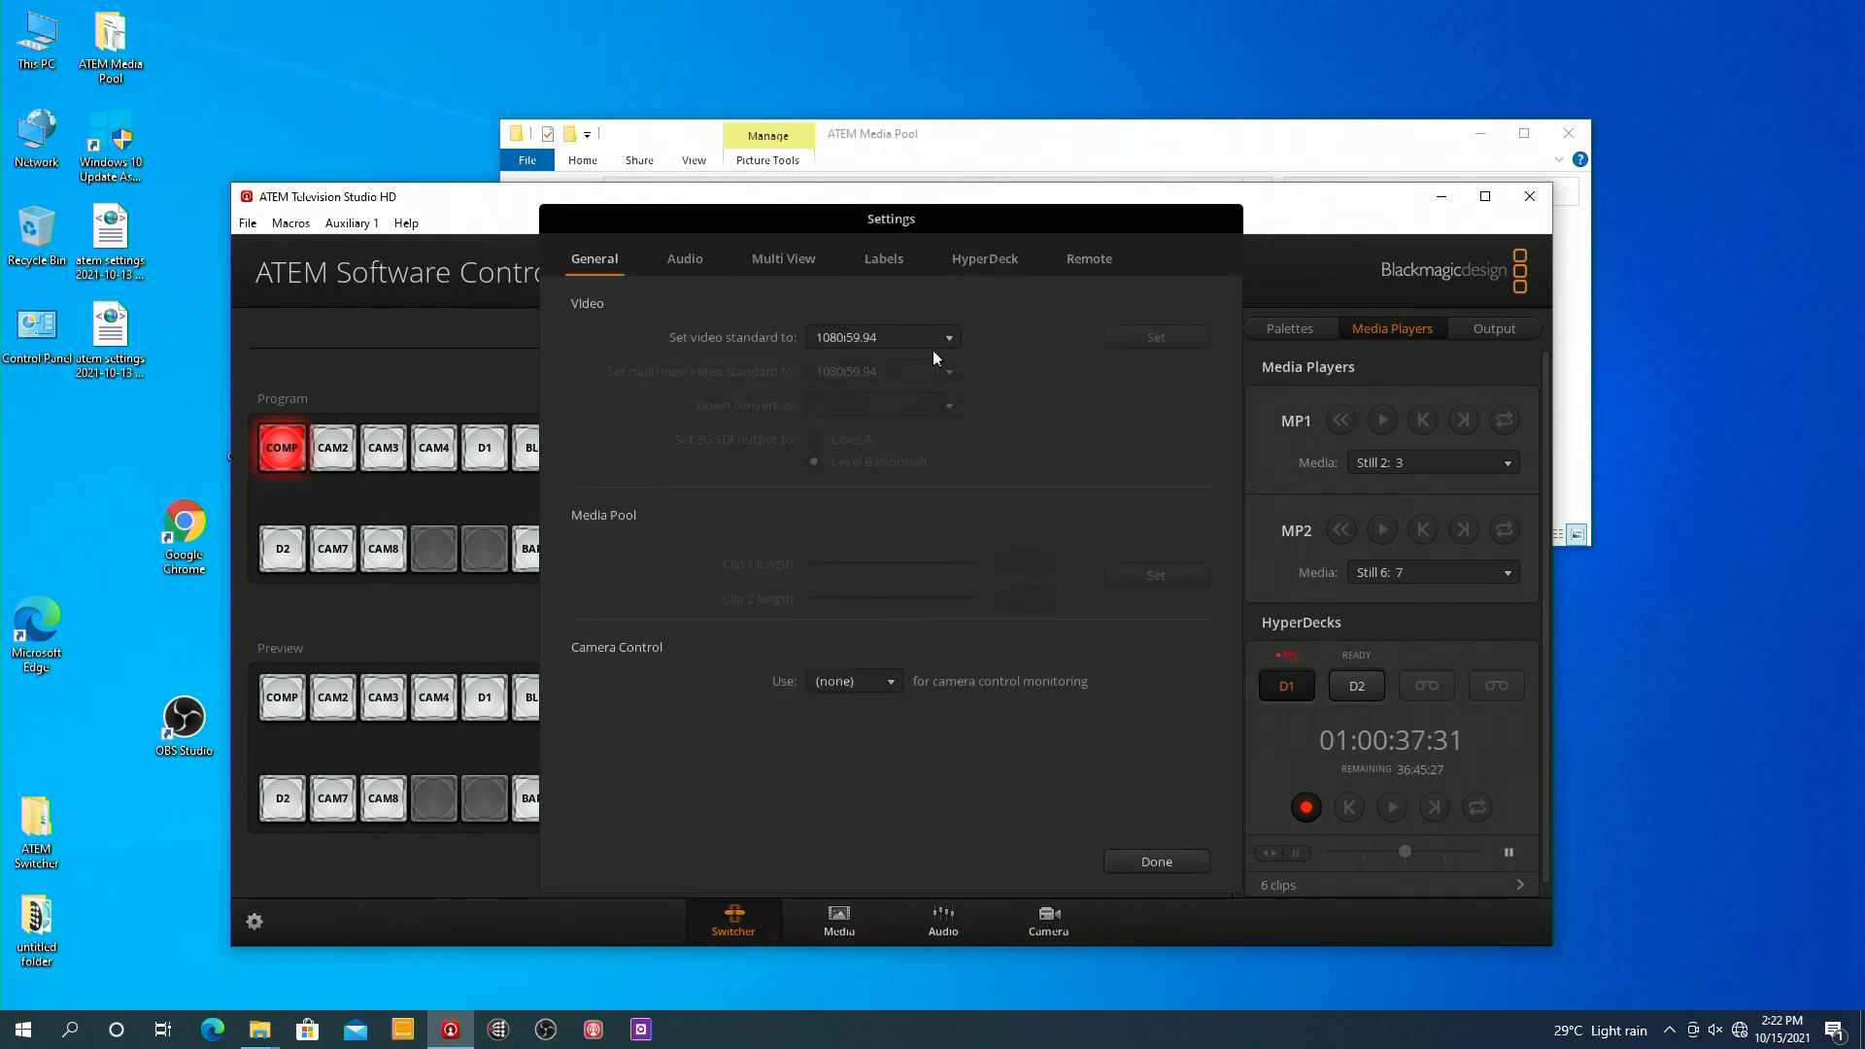
Confirm HyperDeck 1 on Input 5 and HyperDeck 2 on Input 6, then save
click(984, 258)
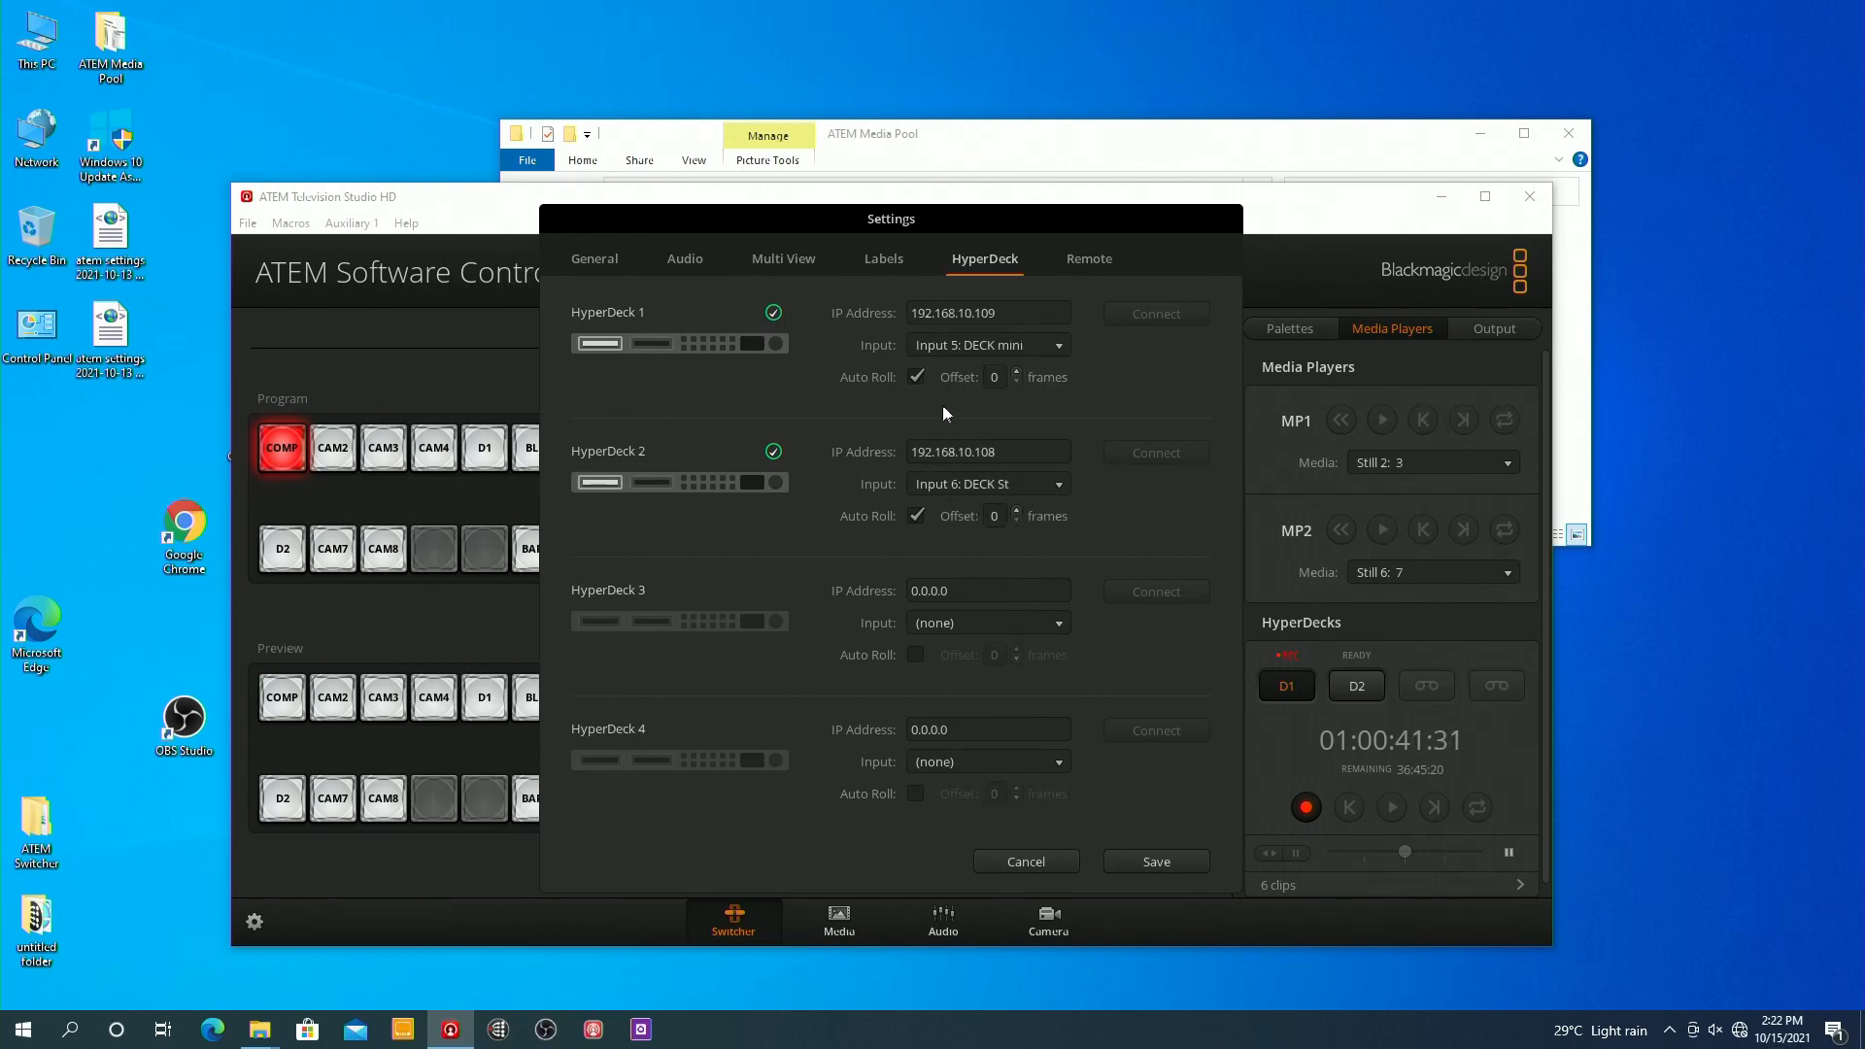
mouse_move(927, 362)
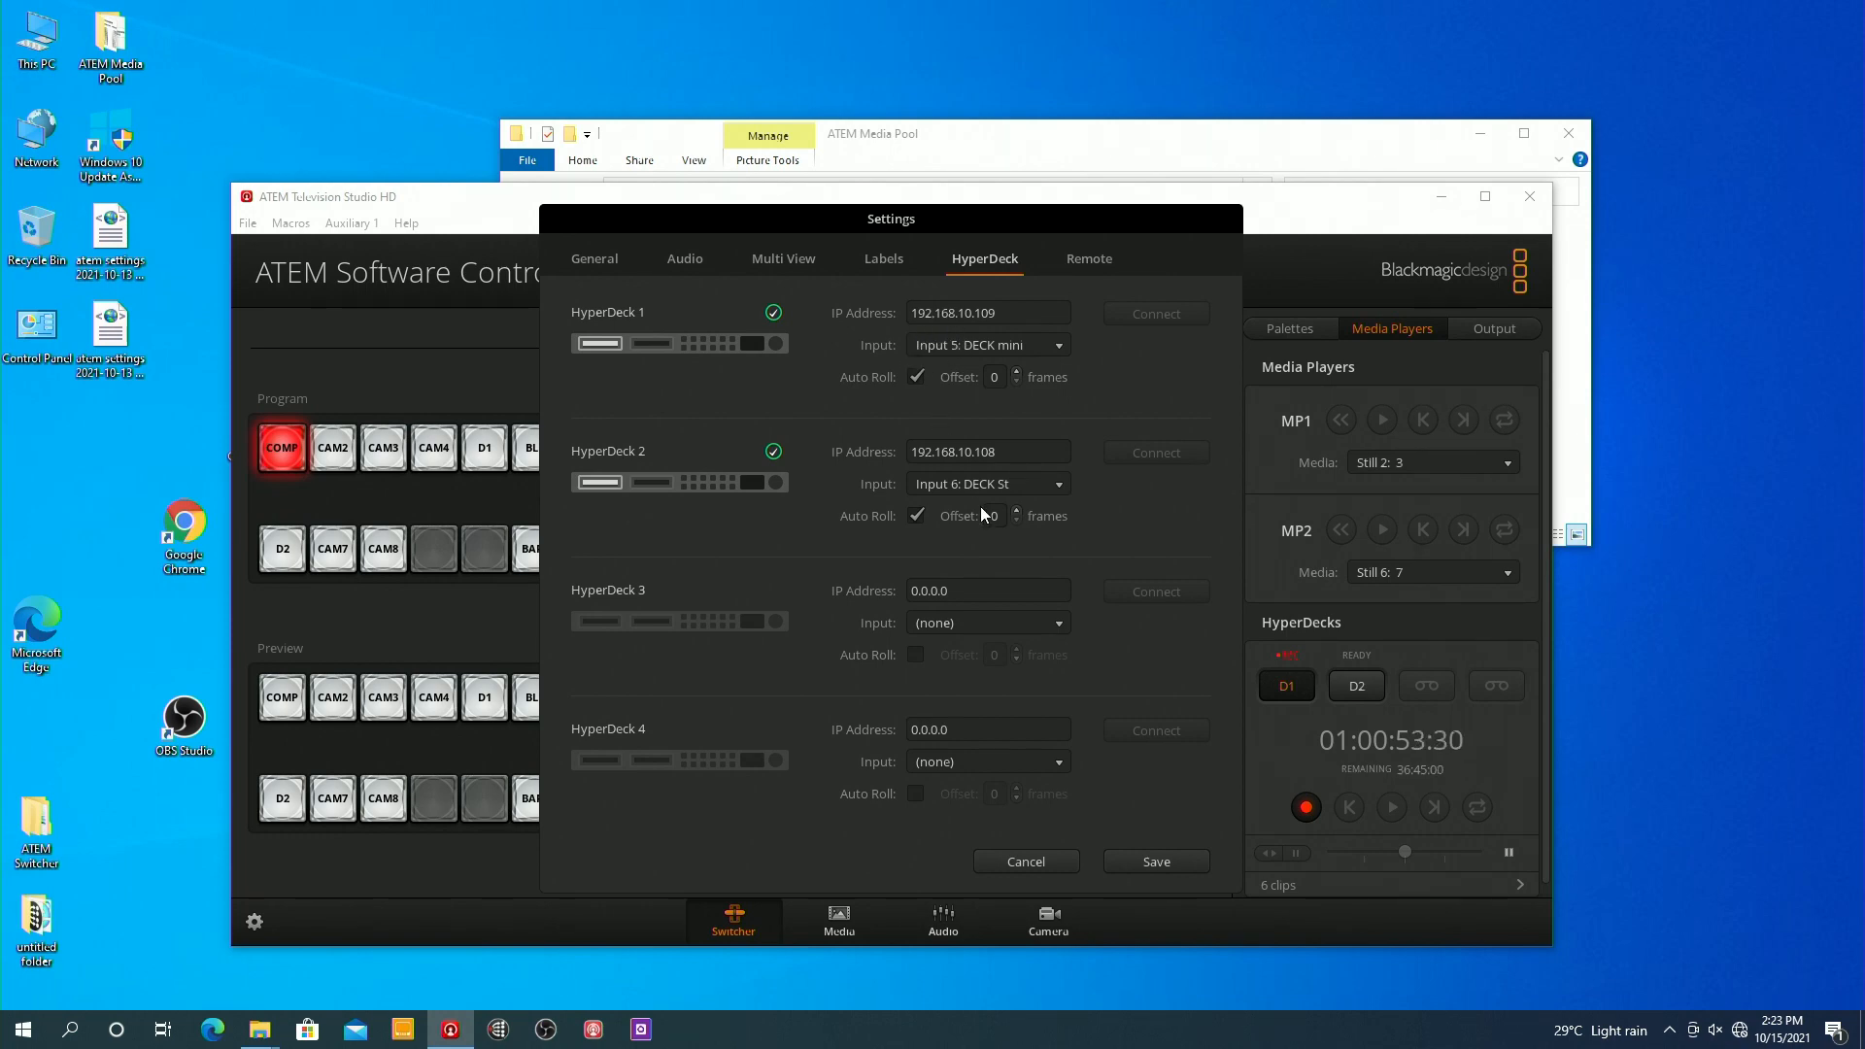
mouse_move(975, 479)
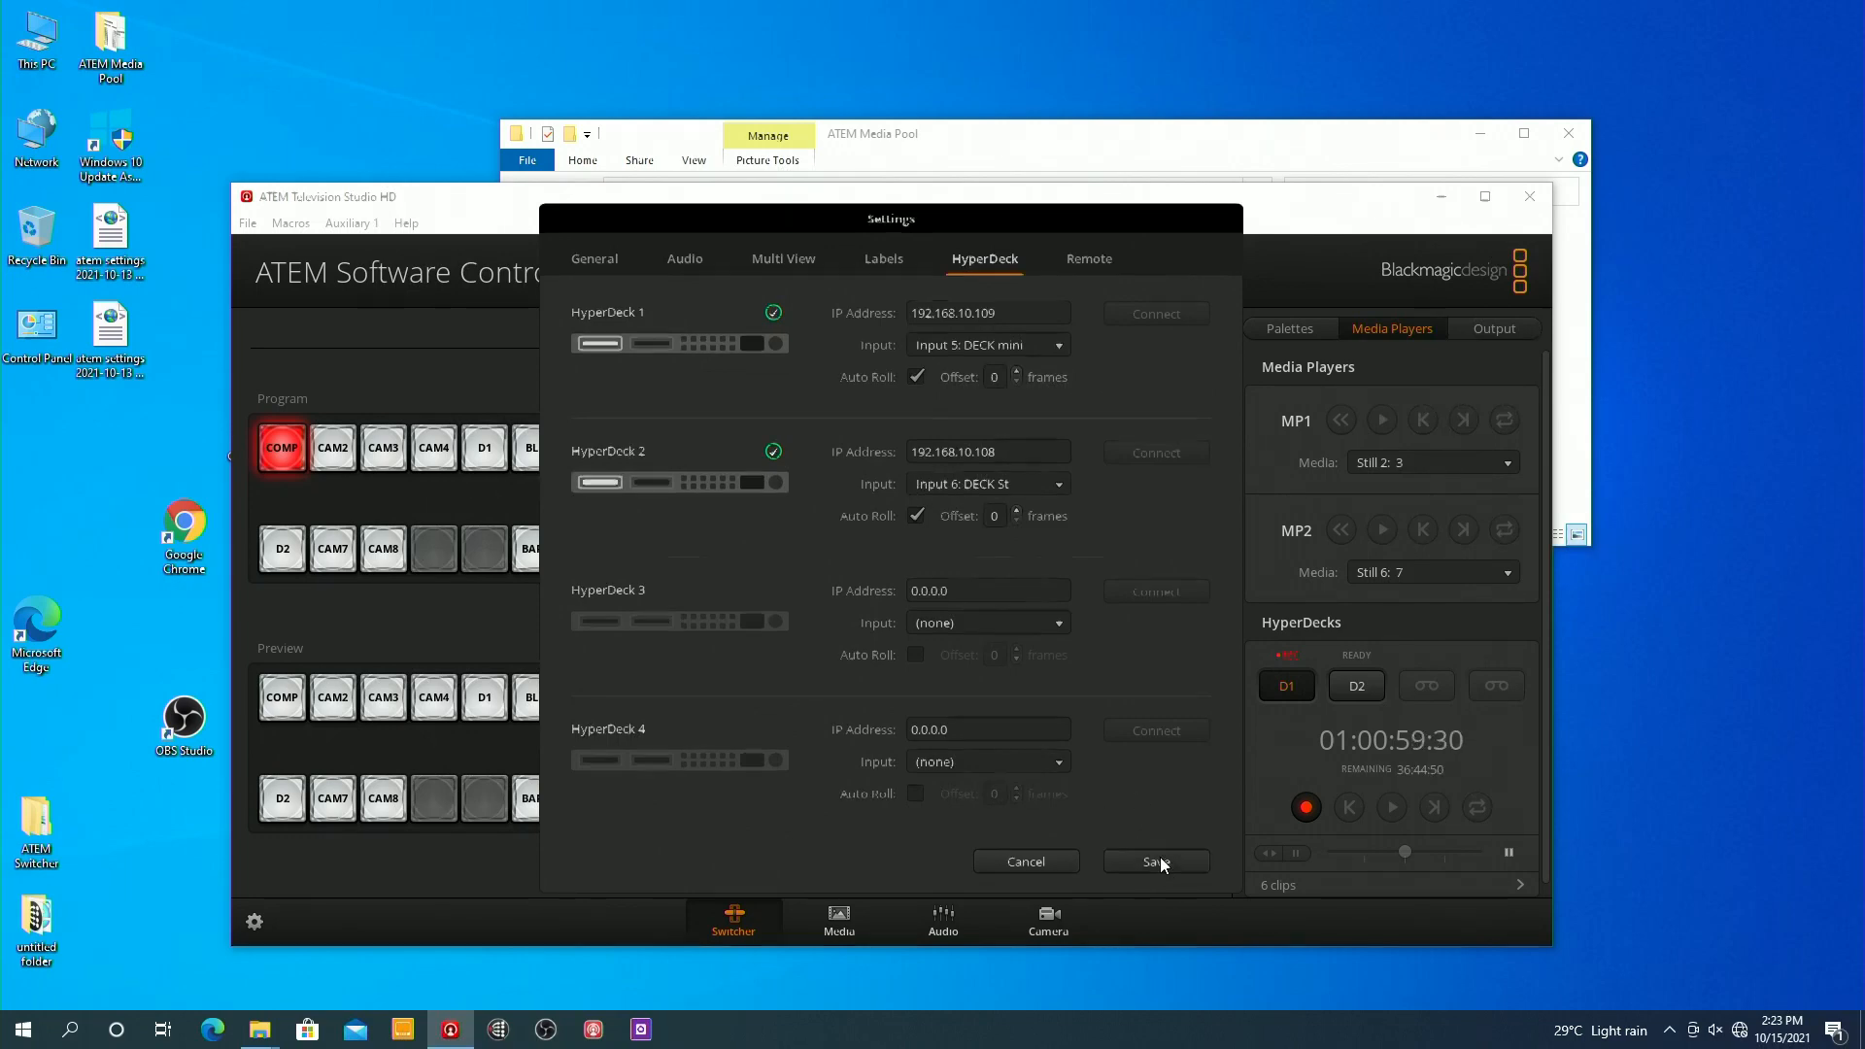
click(1153, 862)
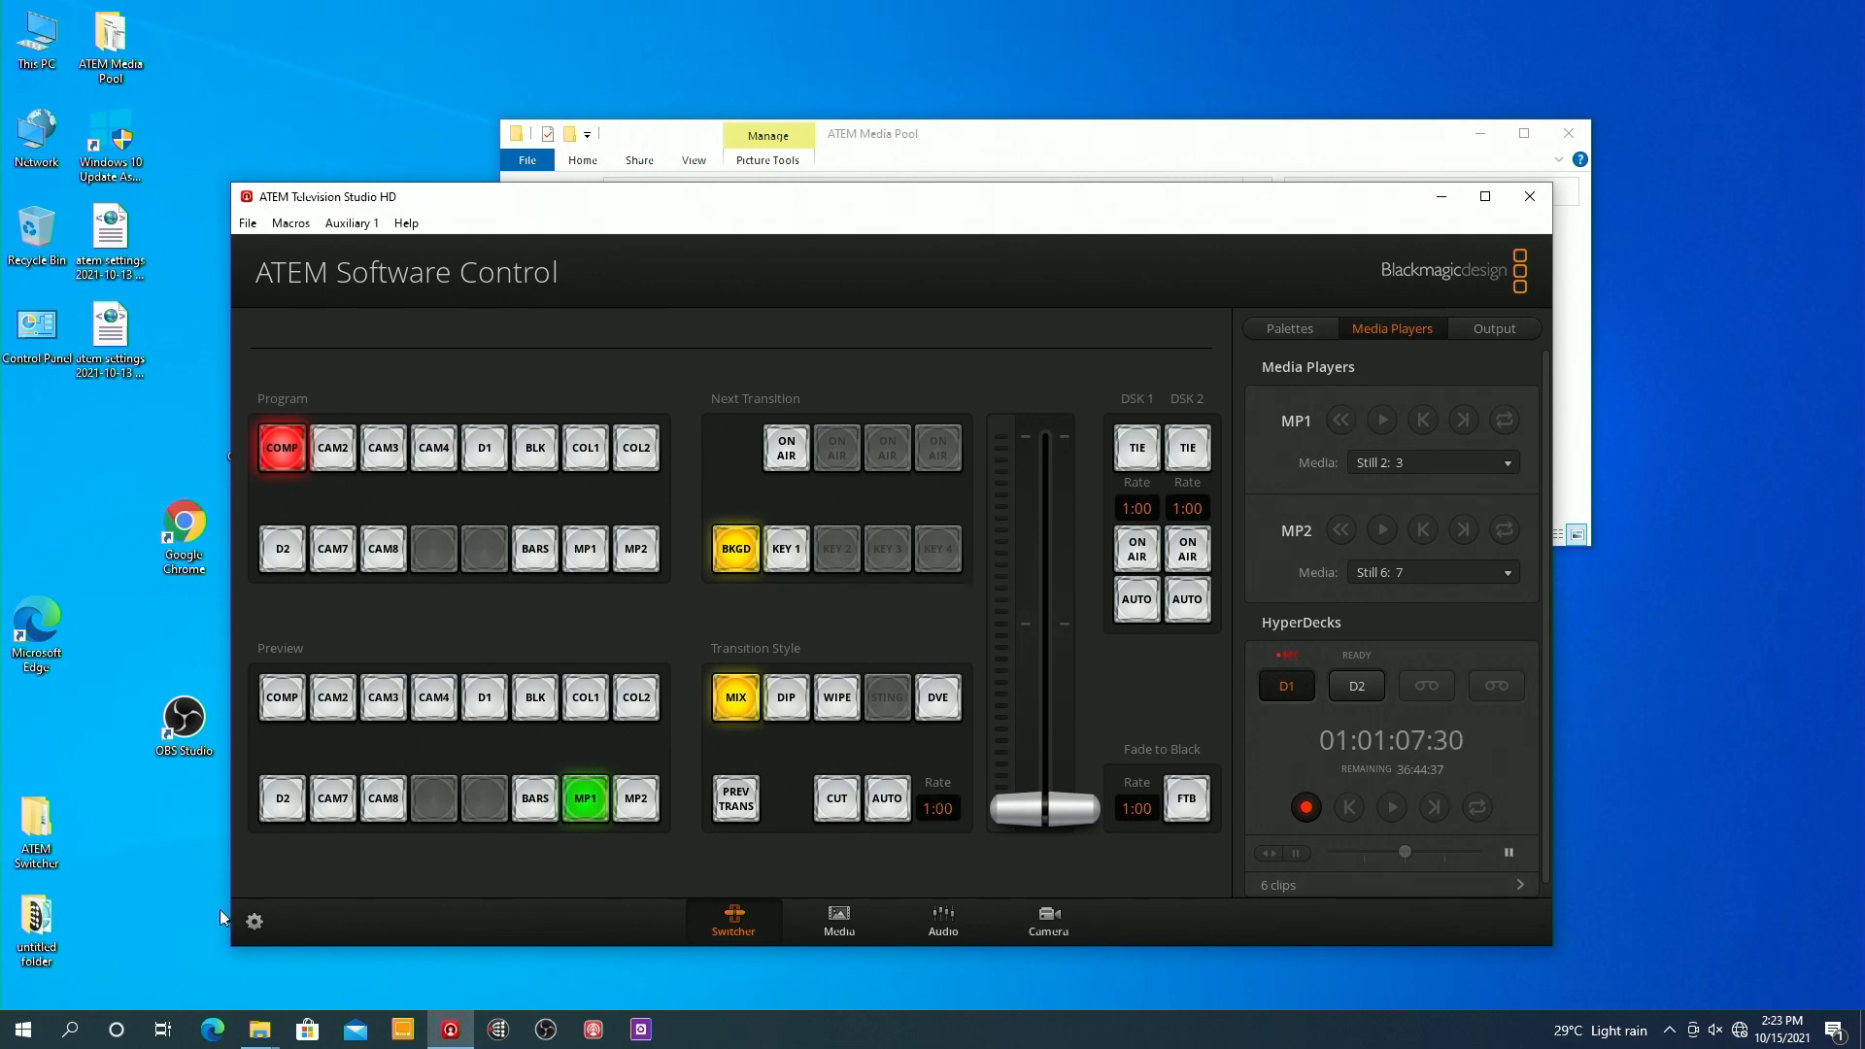
click(254, 922)
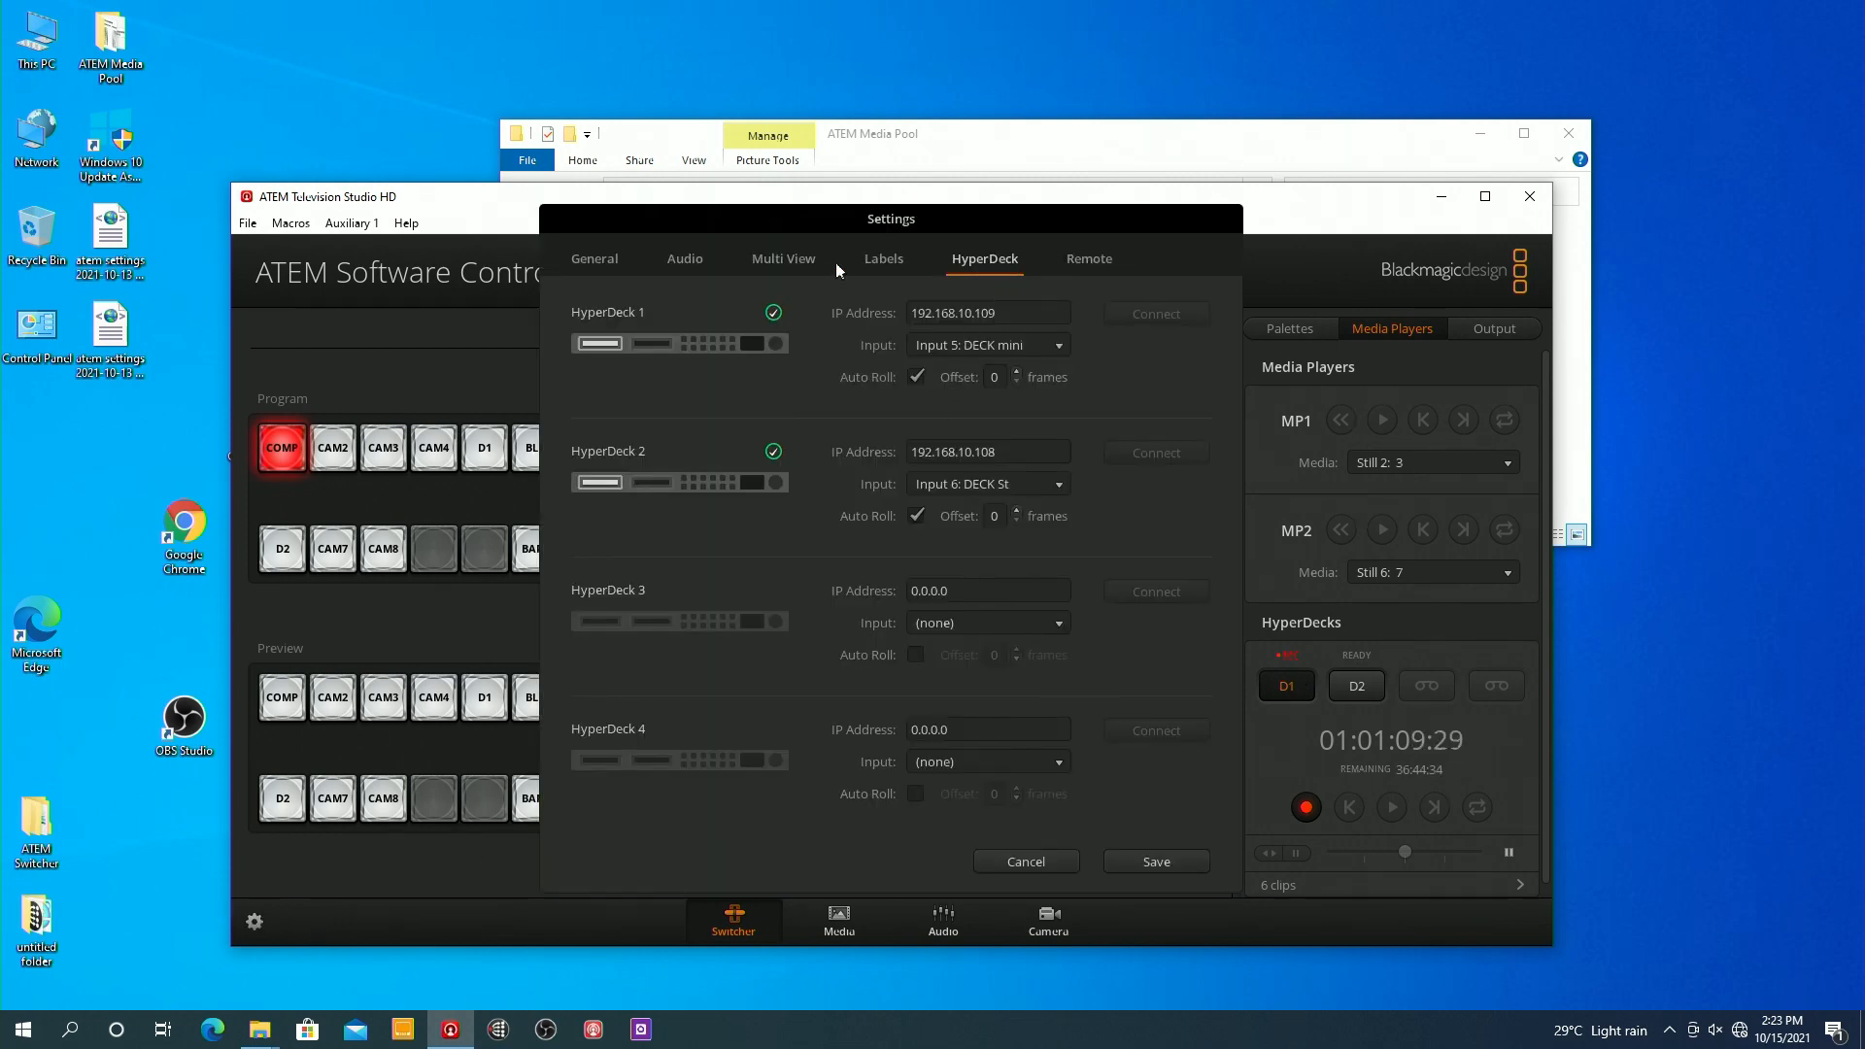
click(883, 259)
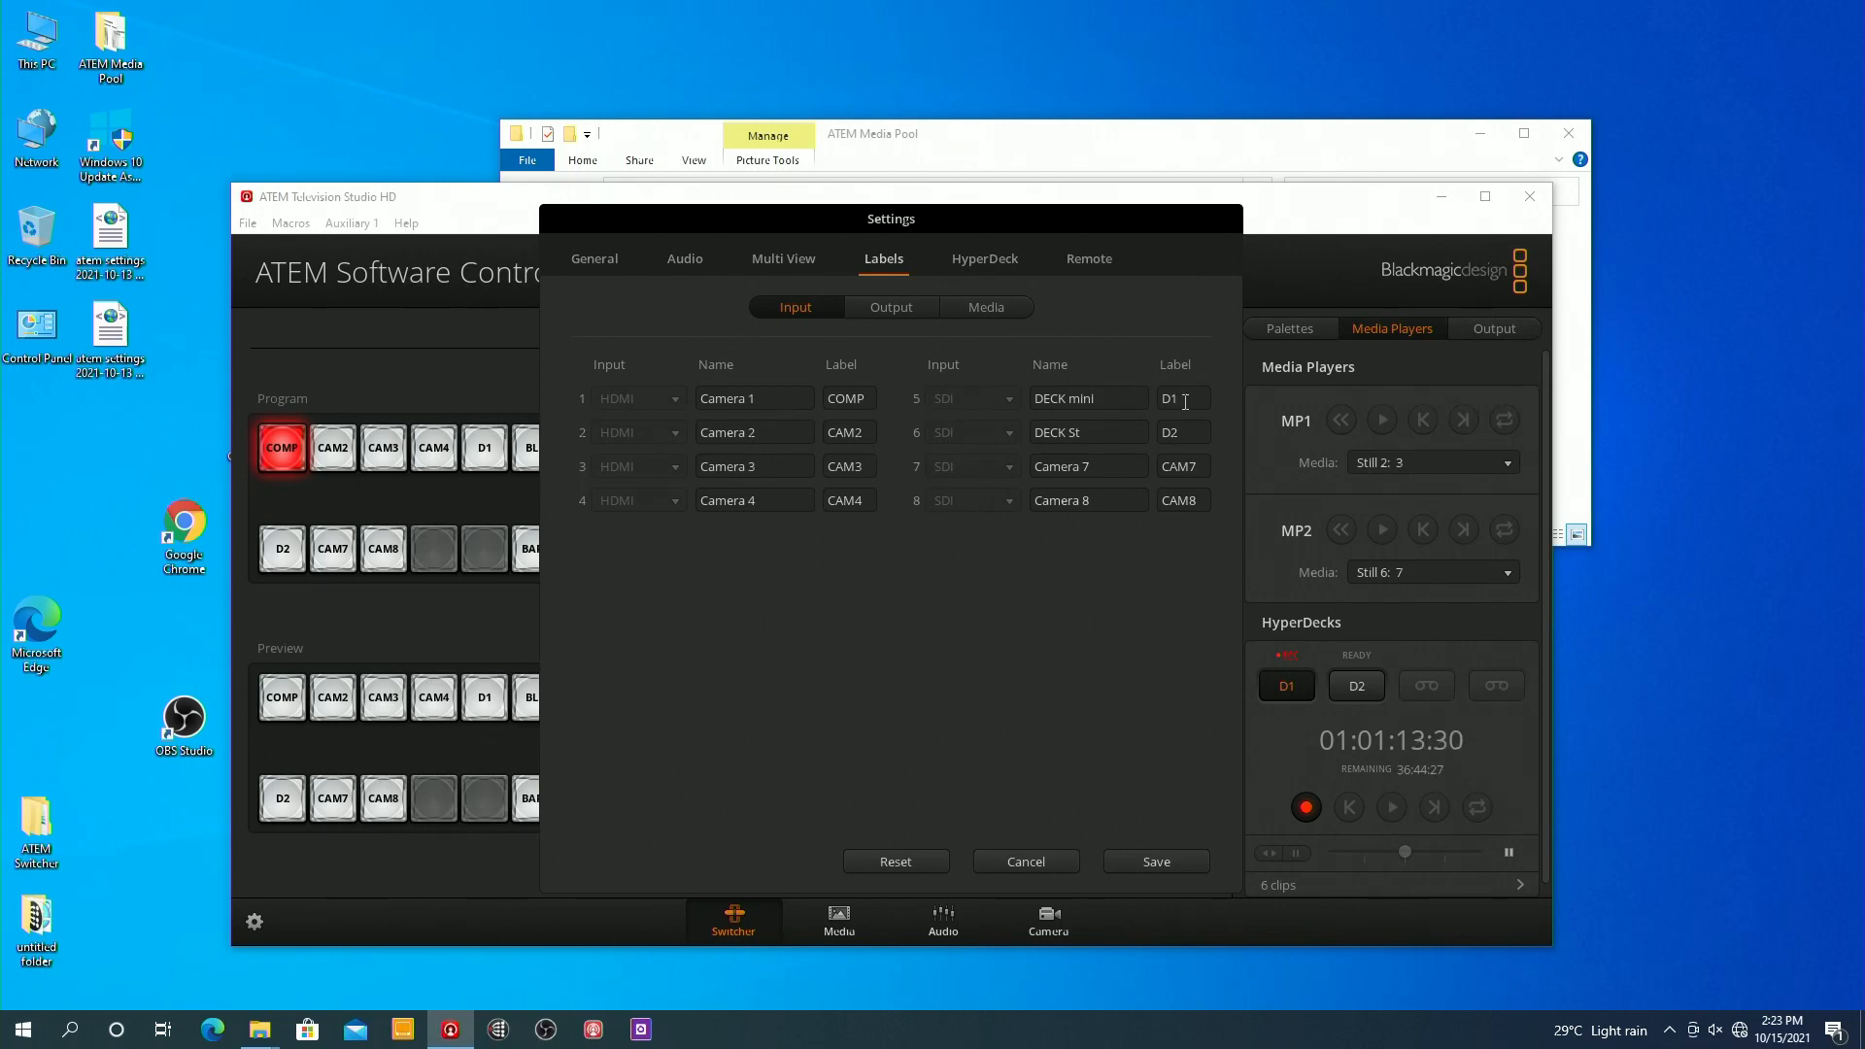
mouse_move(1126, 737)
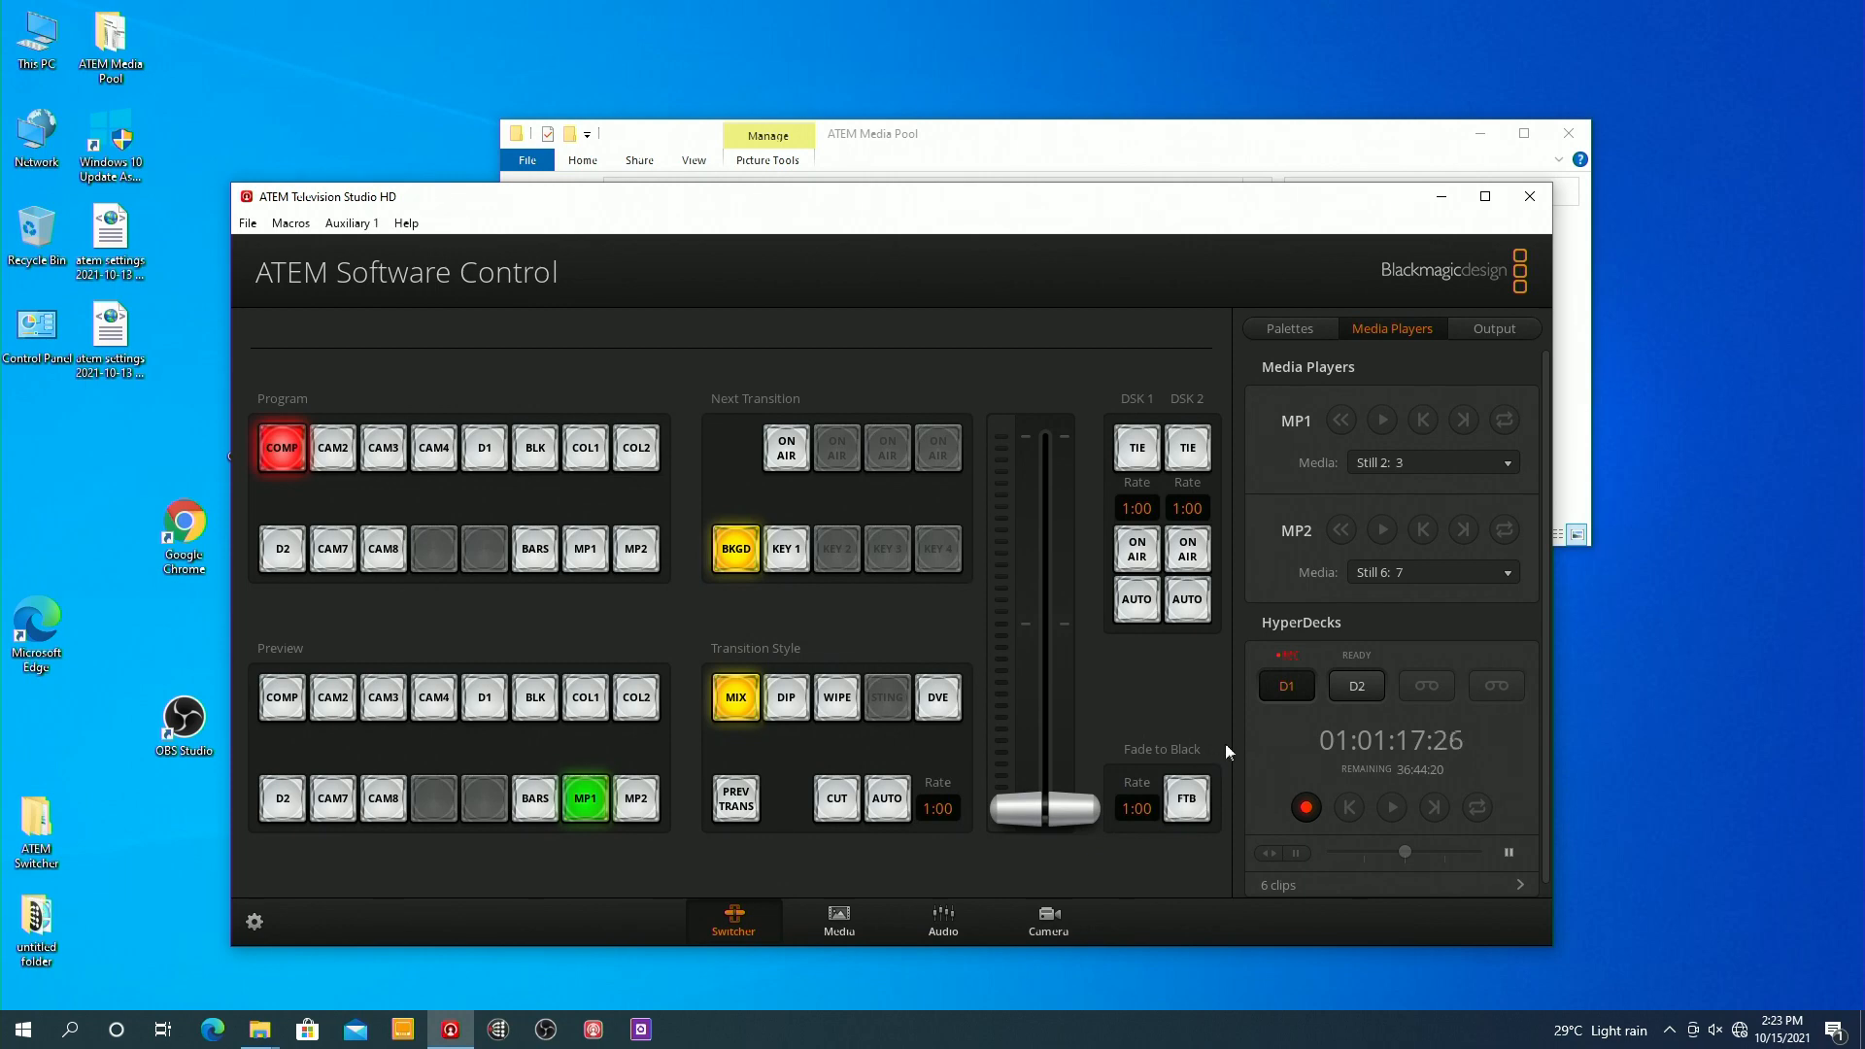
click(1355, 685)
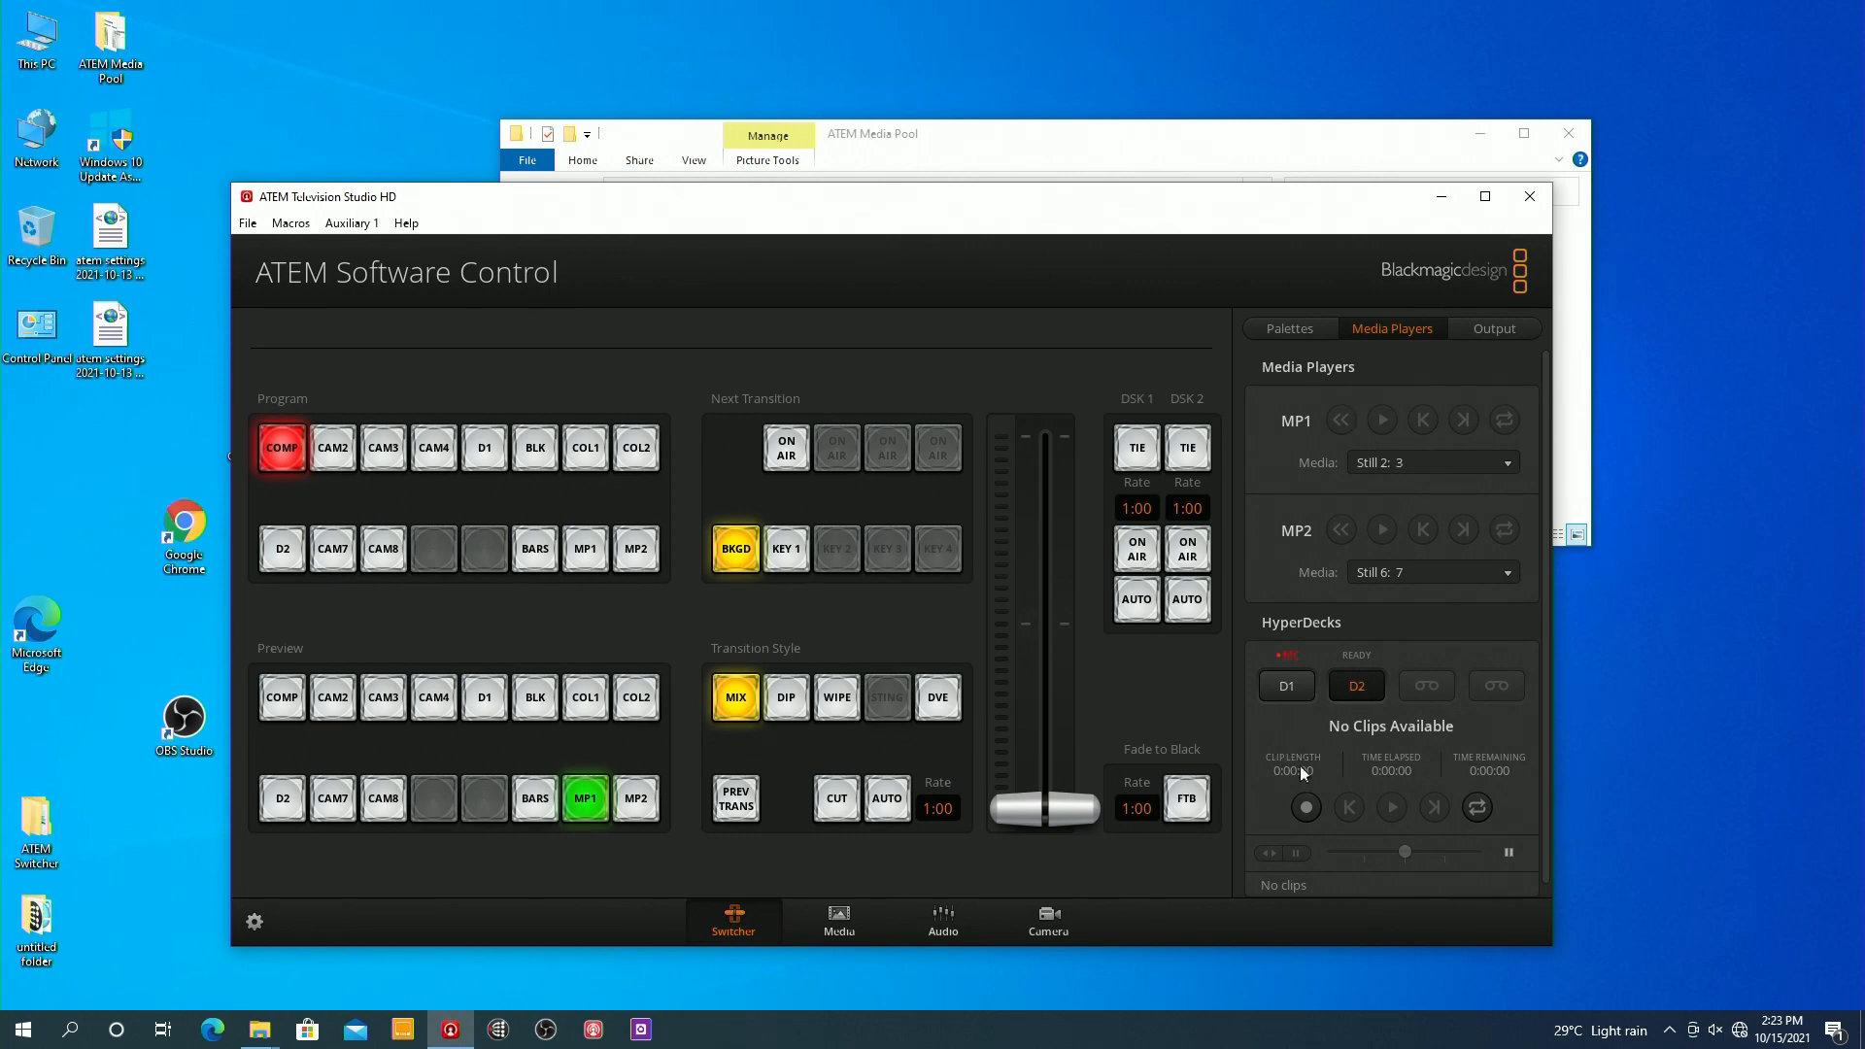
Start recording on HyperDeck D2 from the HyperDecks palette
click(1305, 806)
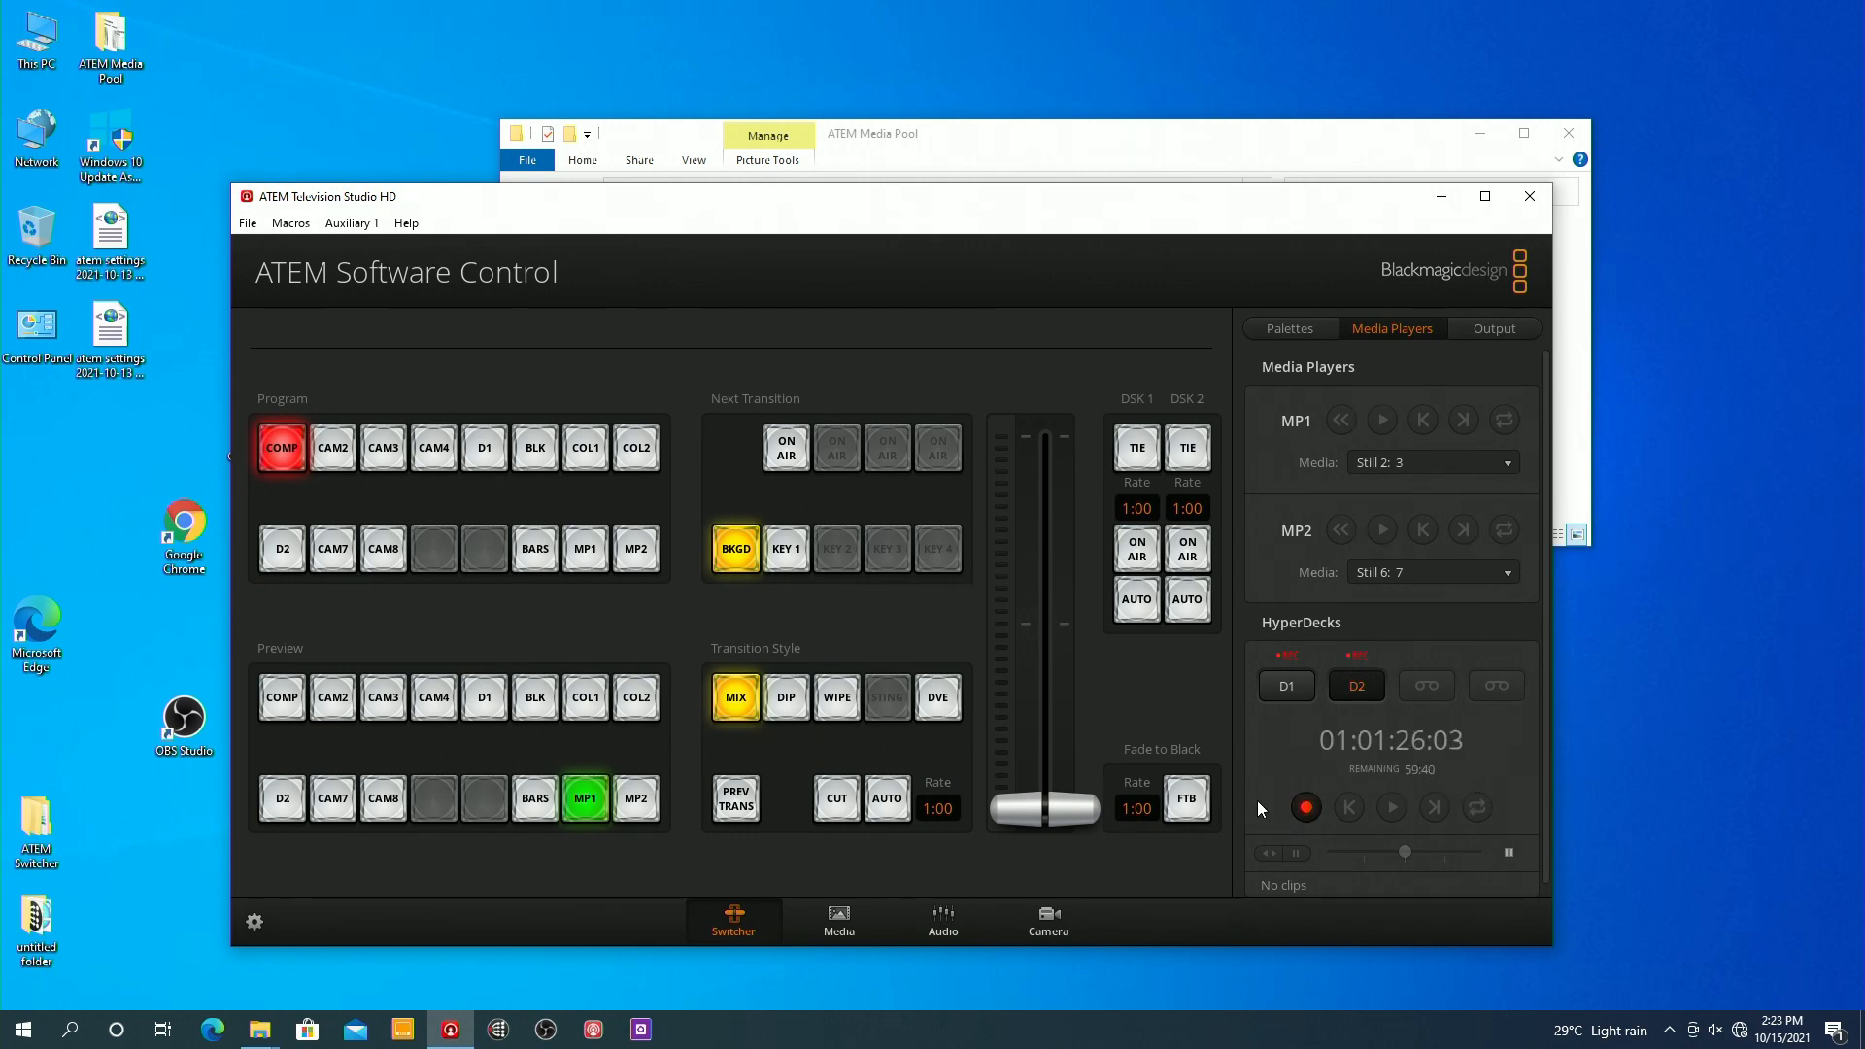